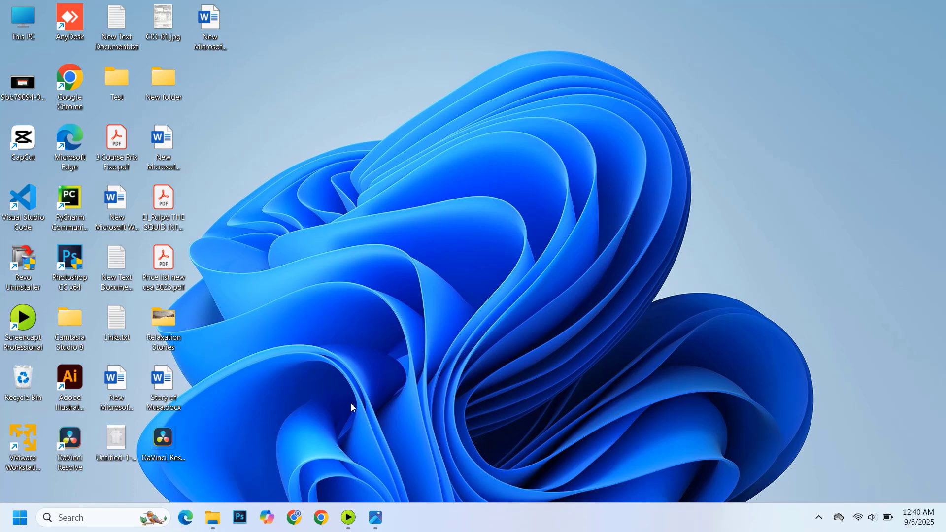
mouse_move(330, 296)
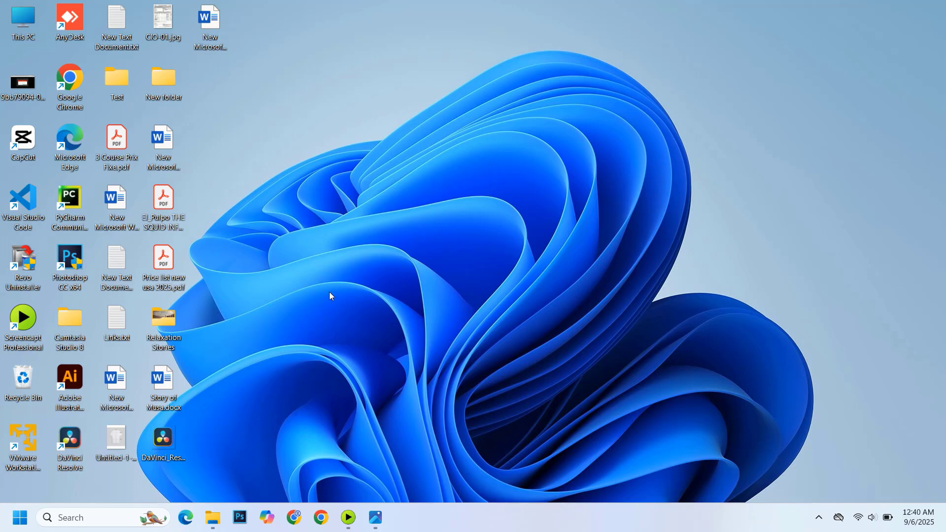
mouse_move(345, 405)
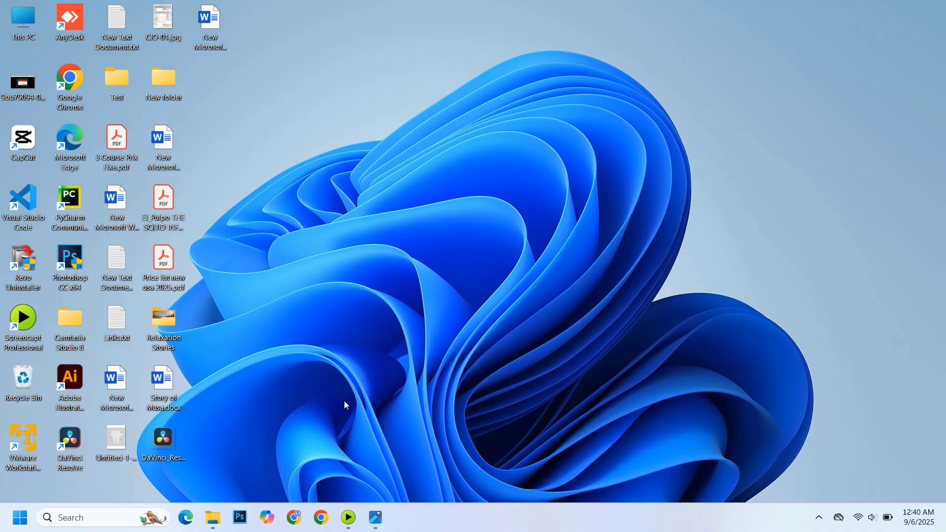
mouse_move(350, 449)
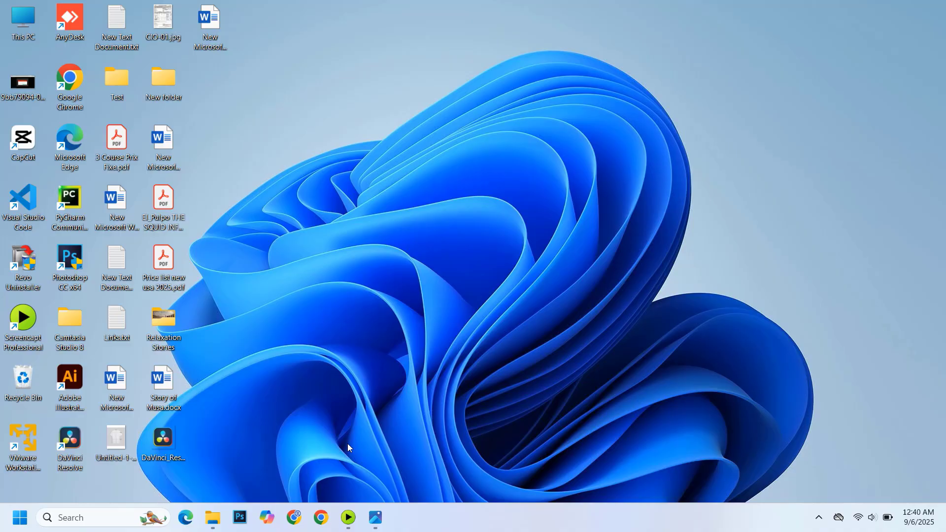
View the fake McAfee alert screenshot from the desktop in Photos.
double_click(23, 82)
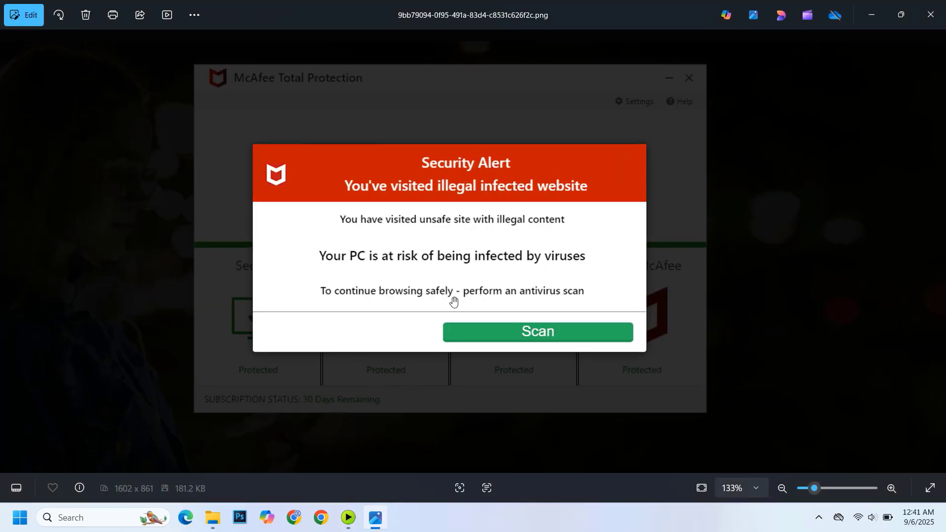
mouse_move(332, 129)
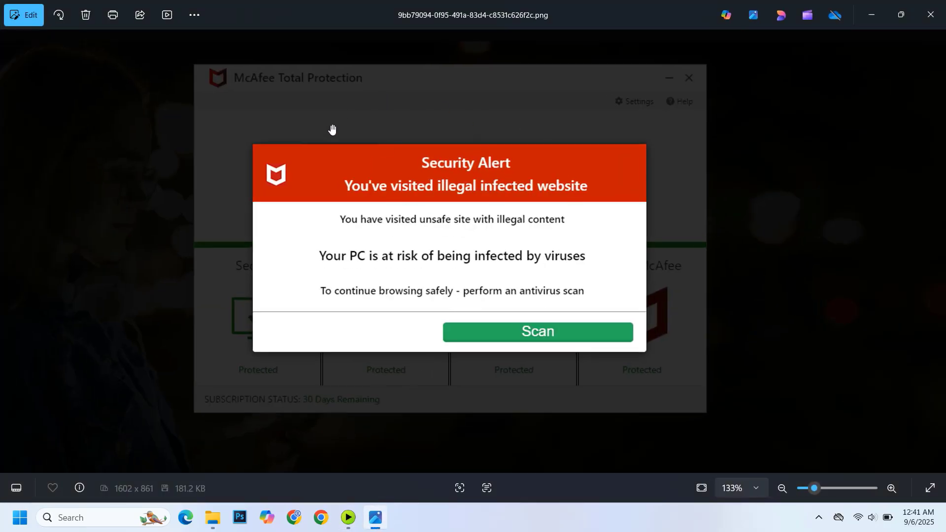
mouse_move(624, 235)
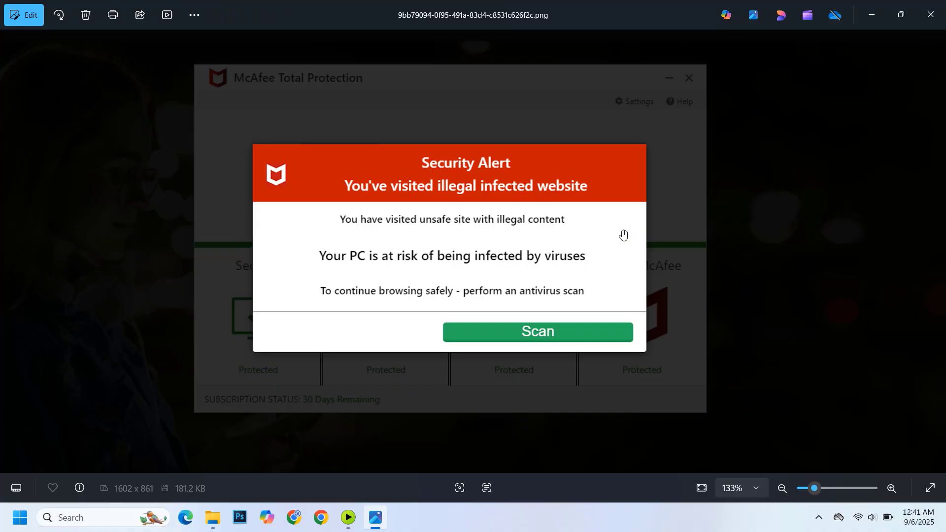
mouse_move(620, 248)
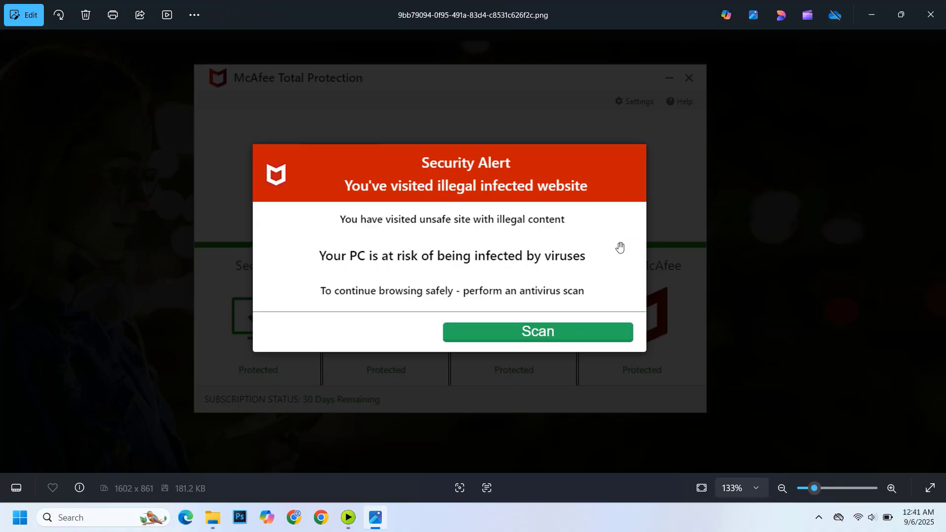
mouse_move(615, 247)
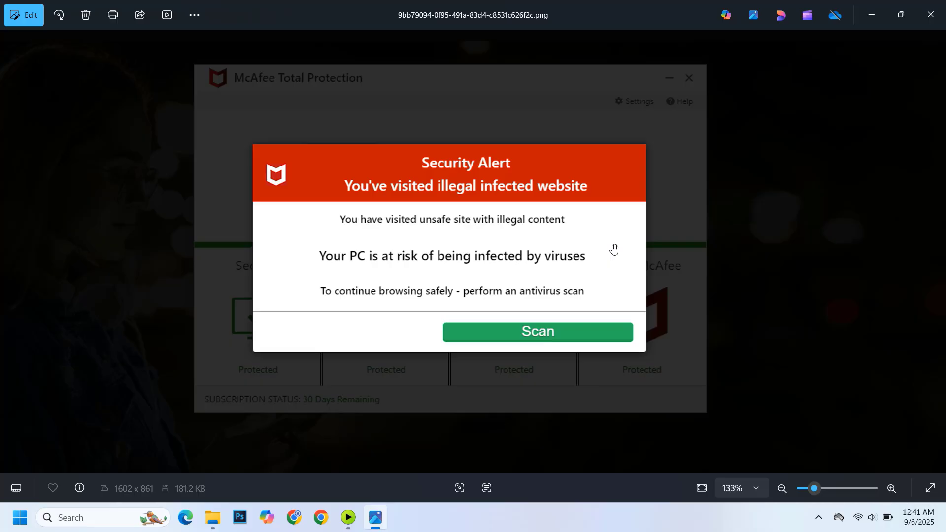
mouse_move(603, 252)
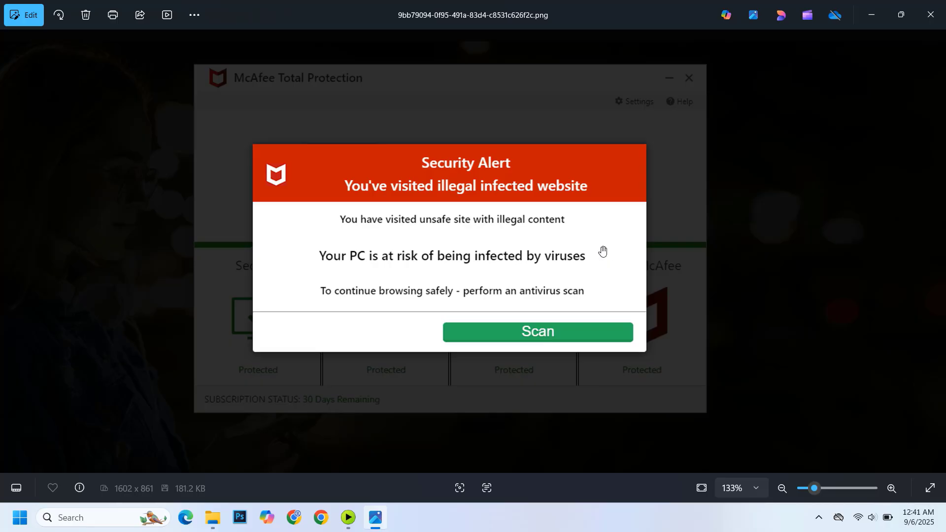
mouse_move(505, 265)
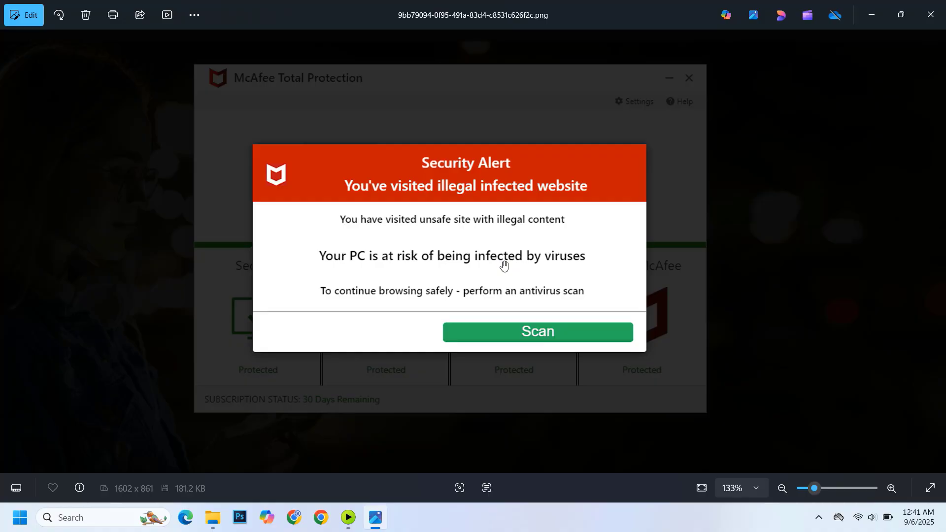
mouse_move(512, 248)
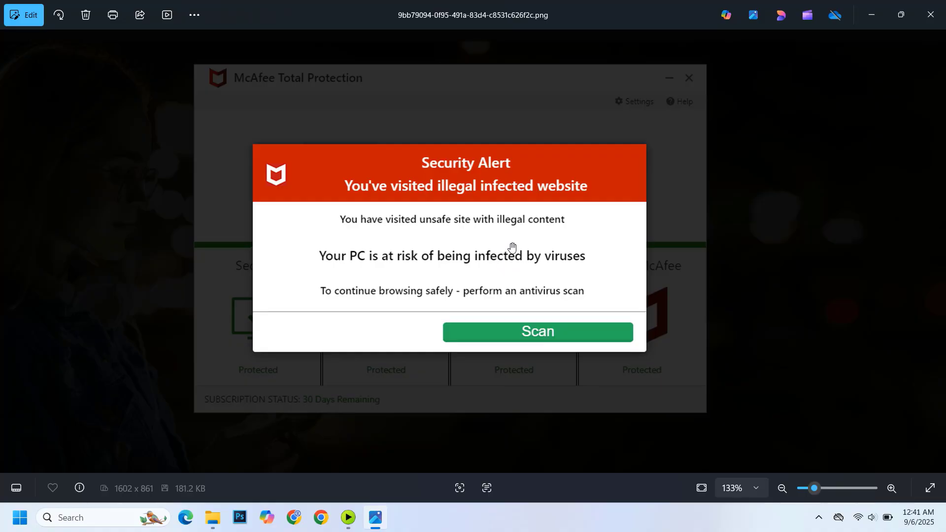
mouse_move(638, 187)
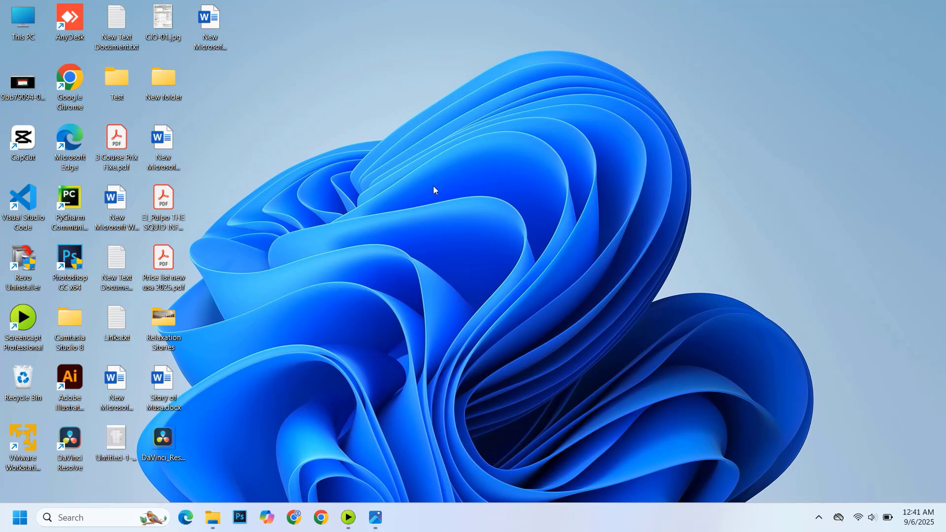
mouse_move(440, 234)
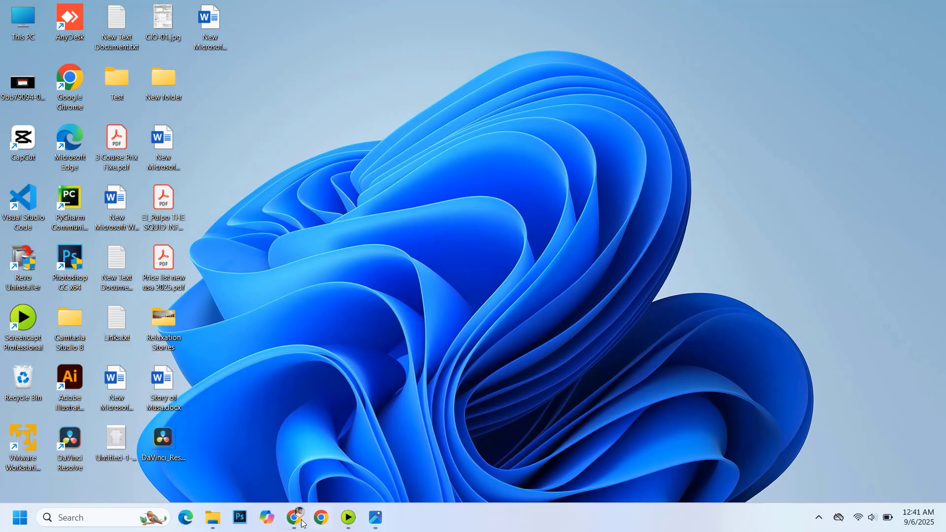
Launch Chrome and reach Settings > Privacy and security via the three-dot menu.
left_click(295, 517)
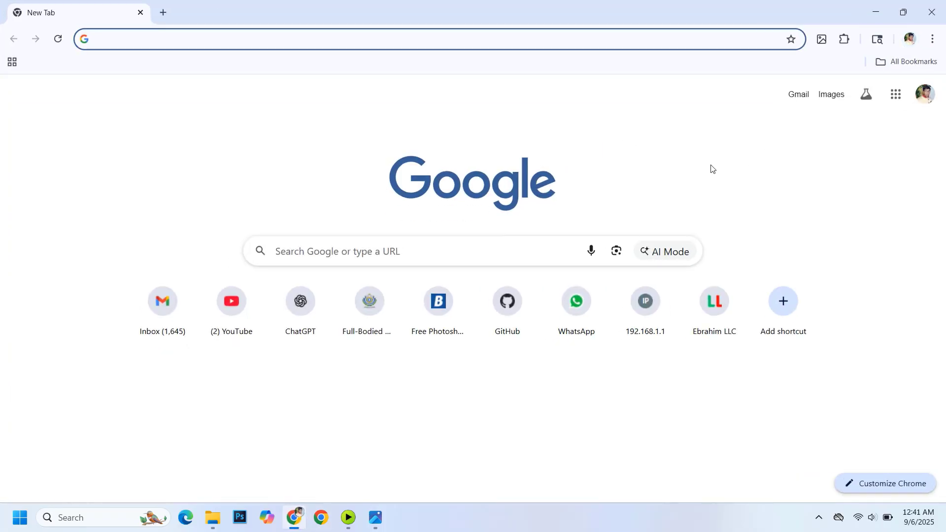
left_click(932, 38)
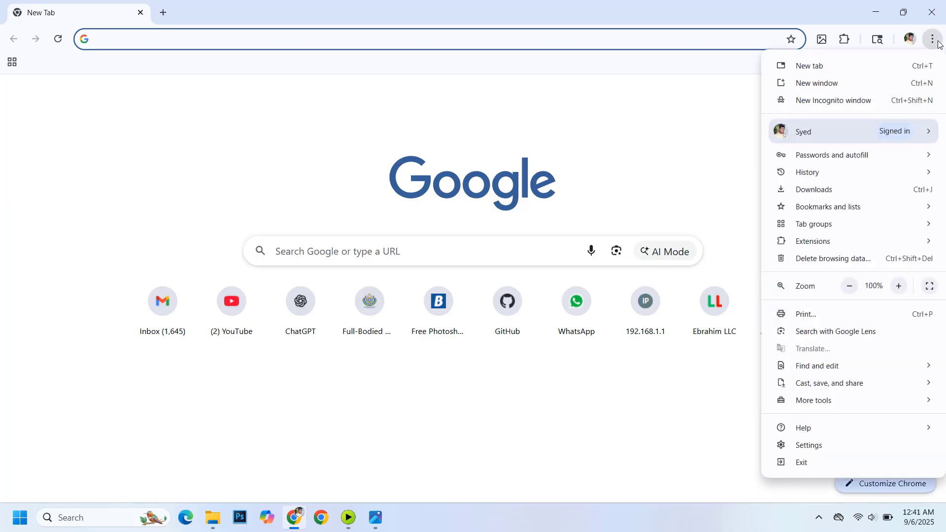
mouse_move(809, 444)
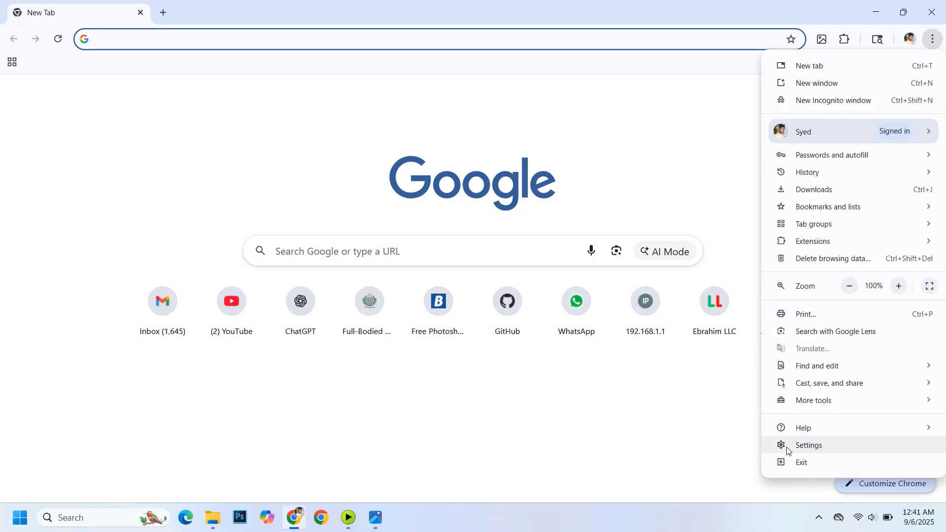
left_click(808, 445)
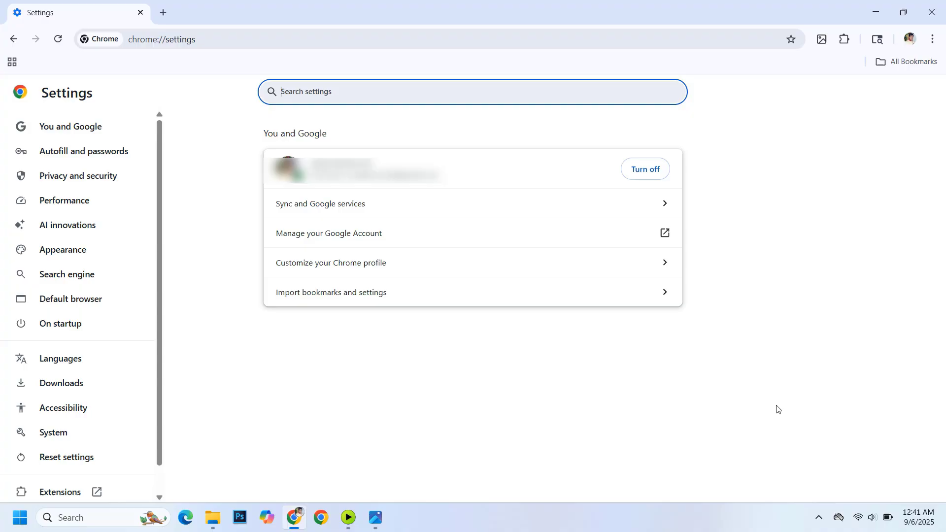
mouse_move(78, 175)
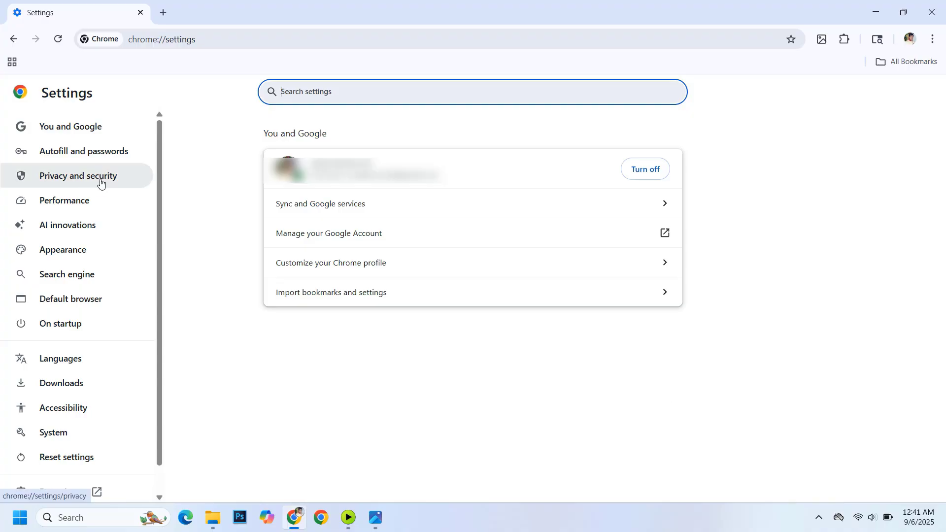
left_click(77, 175)
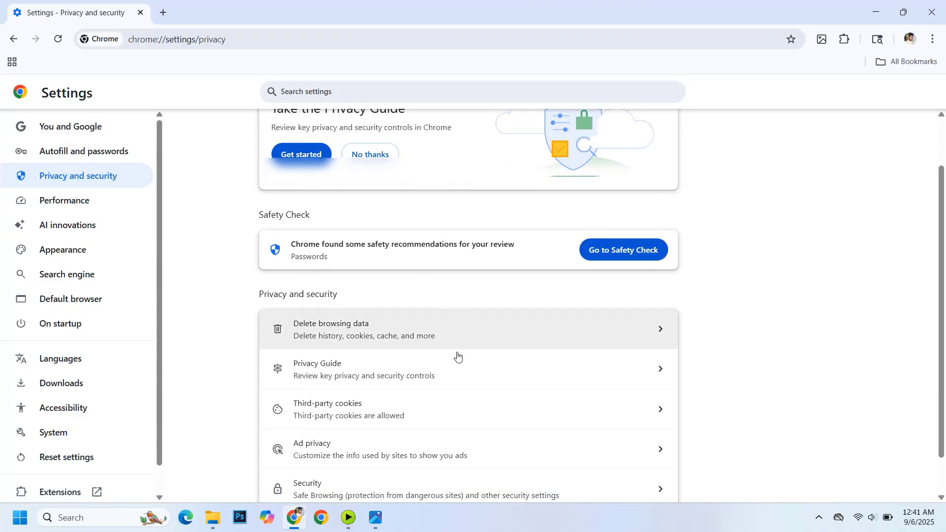
scroll("down", 3)
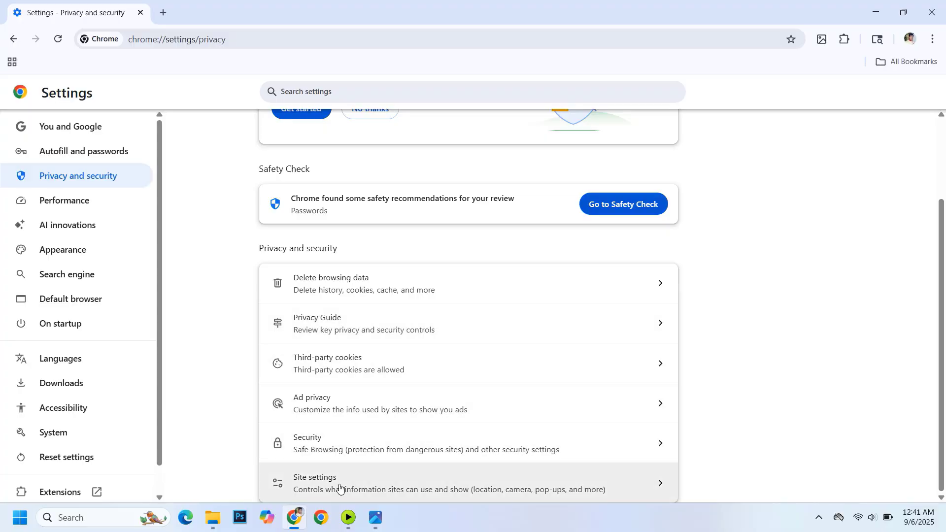
Show Chrome's Site settings page with recent activity and permissions.
left_click(338, 483)
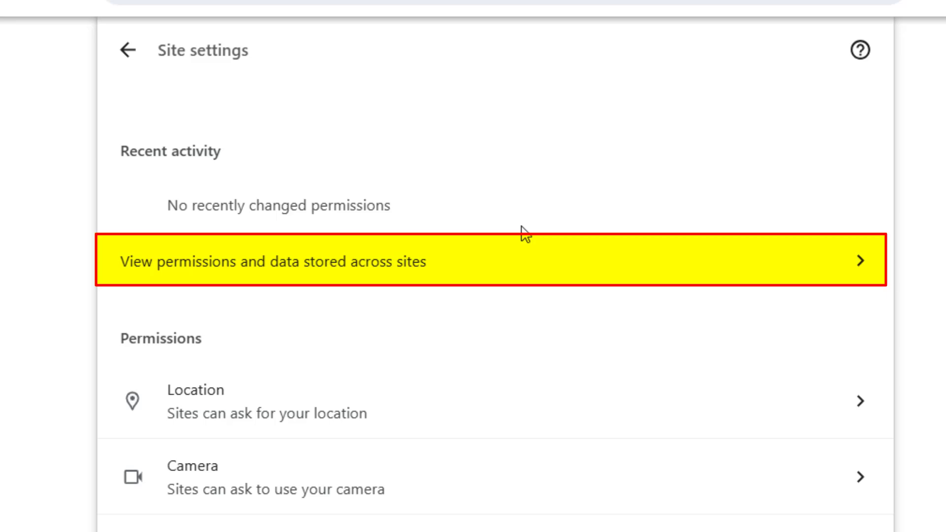
mouse_move(390, 272)
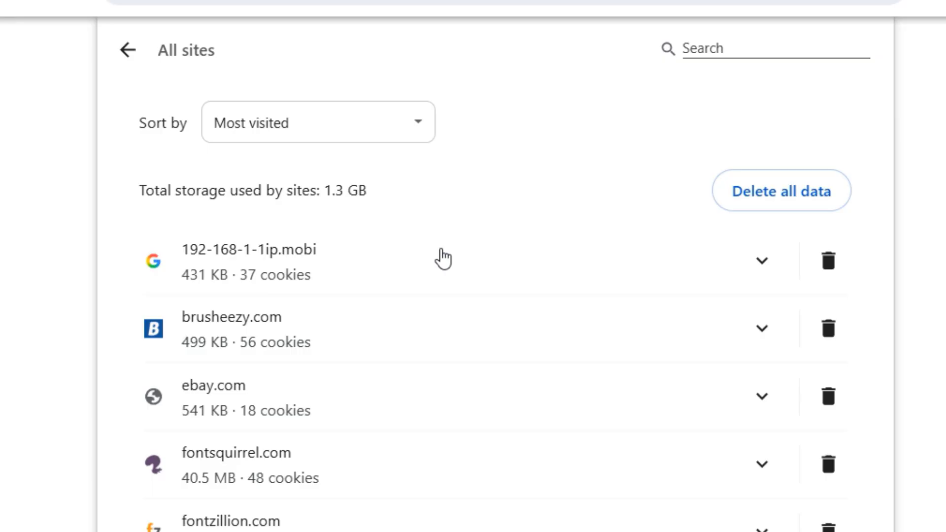
left_click(762, 329)
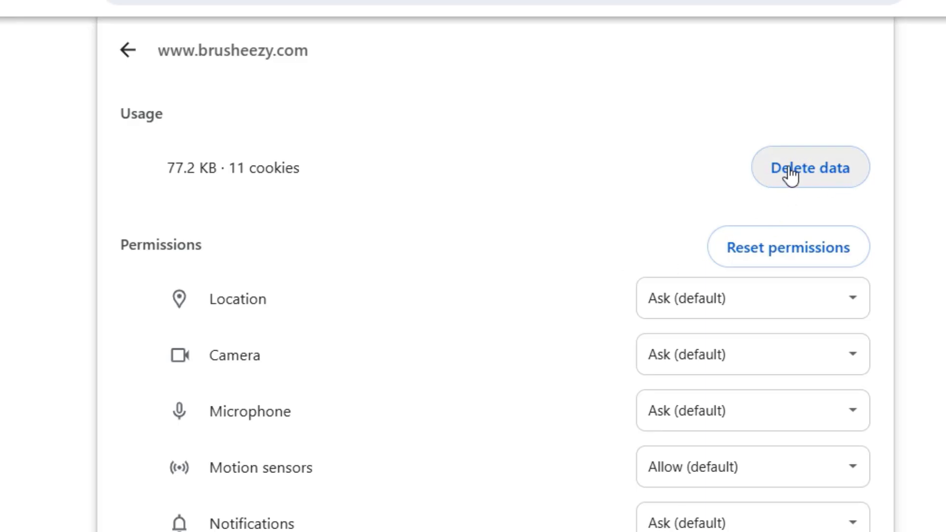
left_click(810, 168)
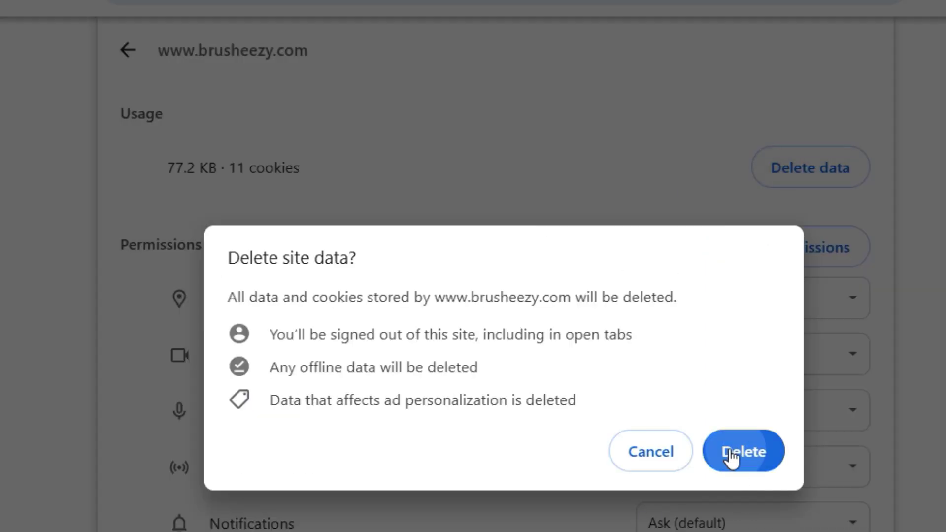
left_click(744, 451)
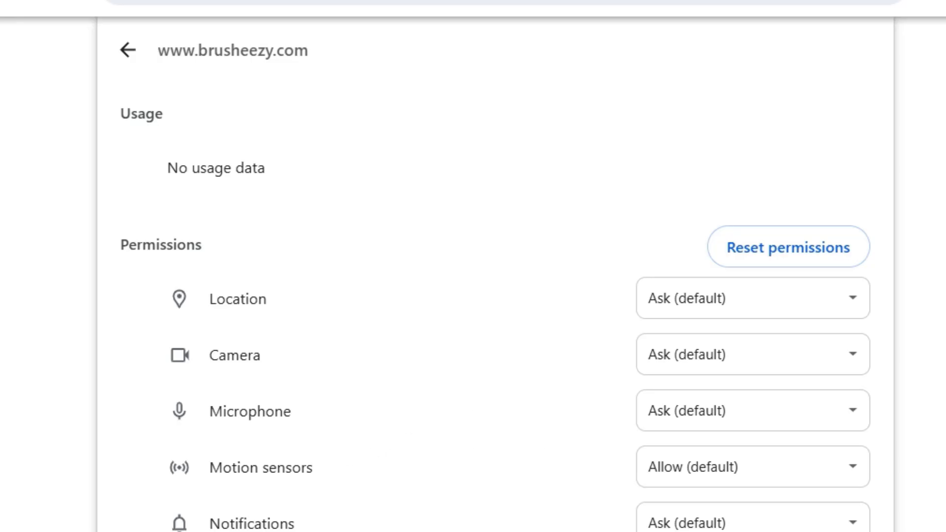
mouse_move(106, 88)
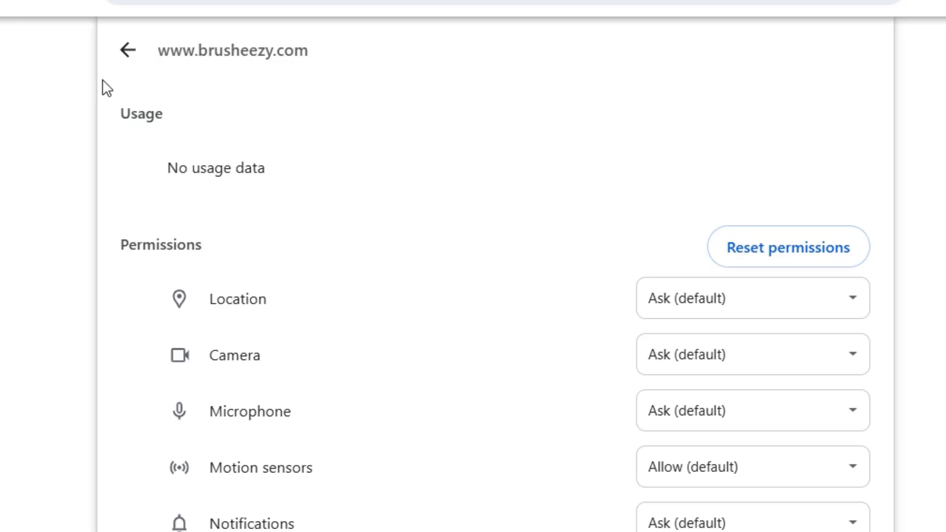
left_click(127, 51)
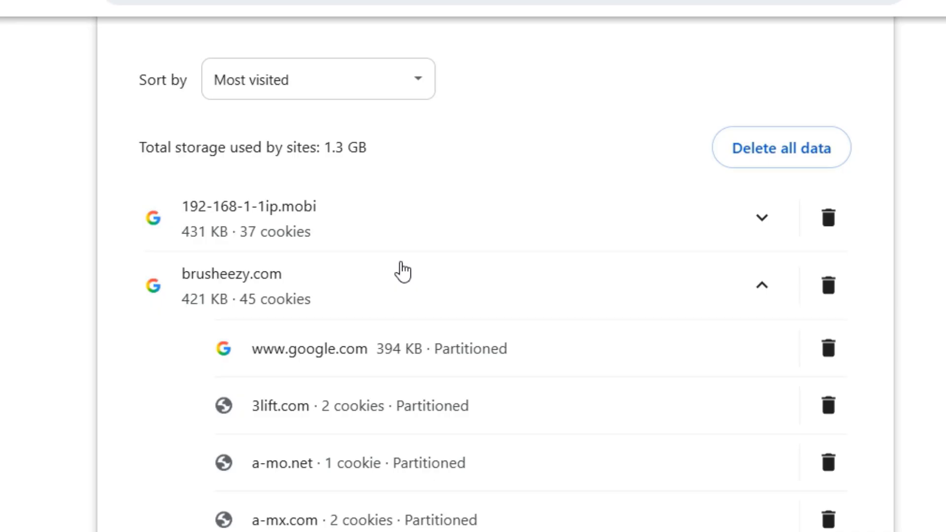
mouse_move(389, 234)
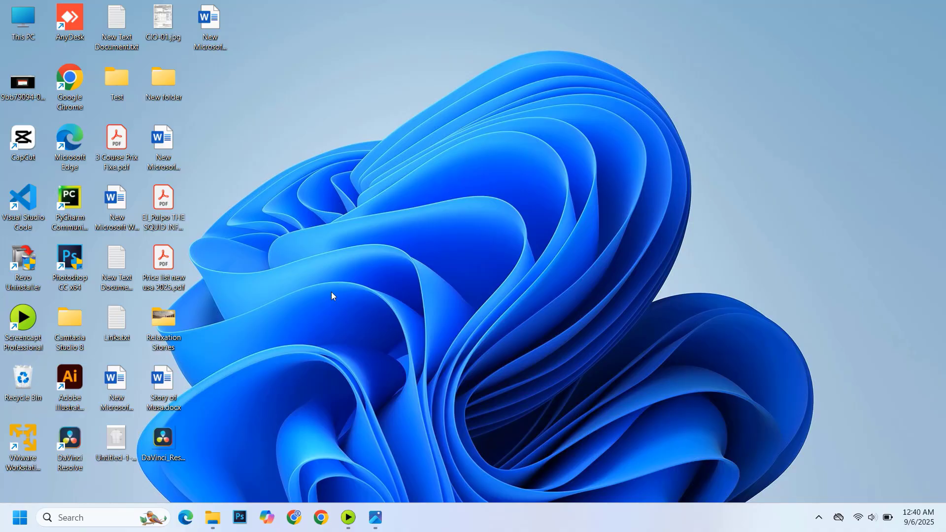
mouse_move(207, 282)
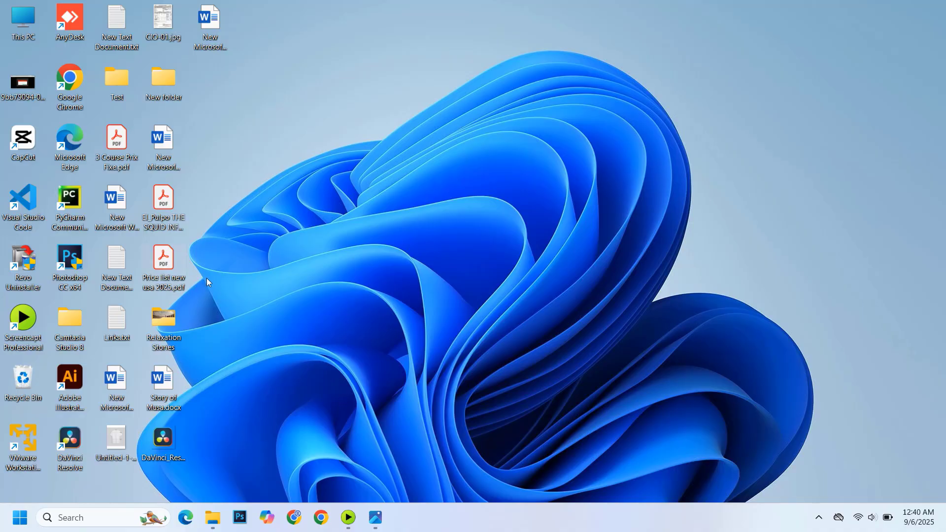